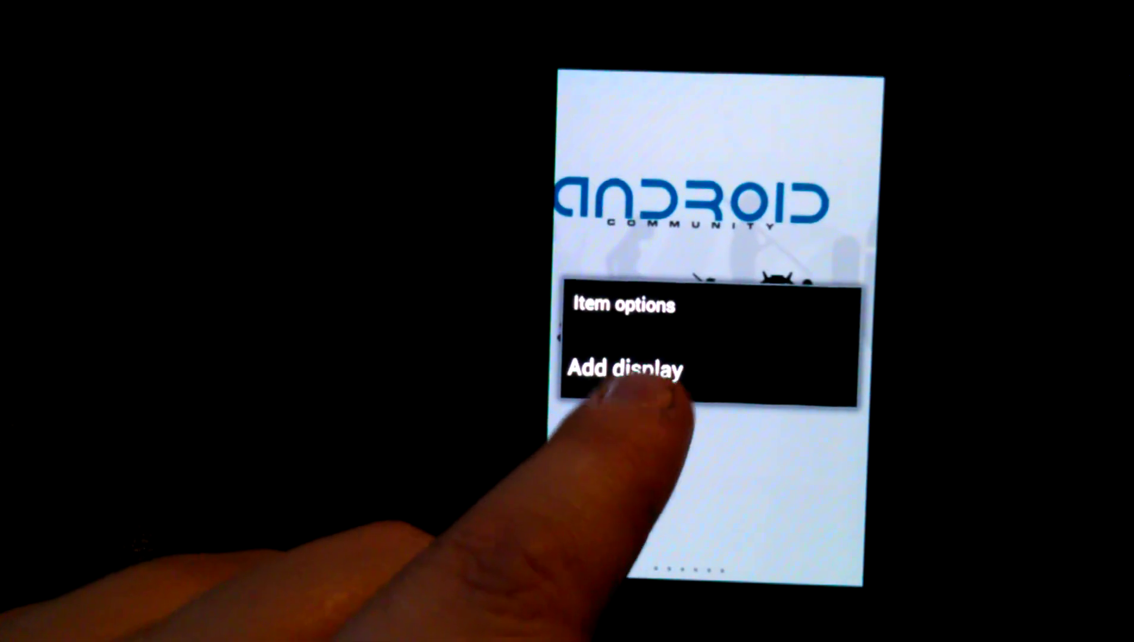
- Place a small live Graph widget top-left on the dashboard and reopen Item options with Add display
click(622, 369)
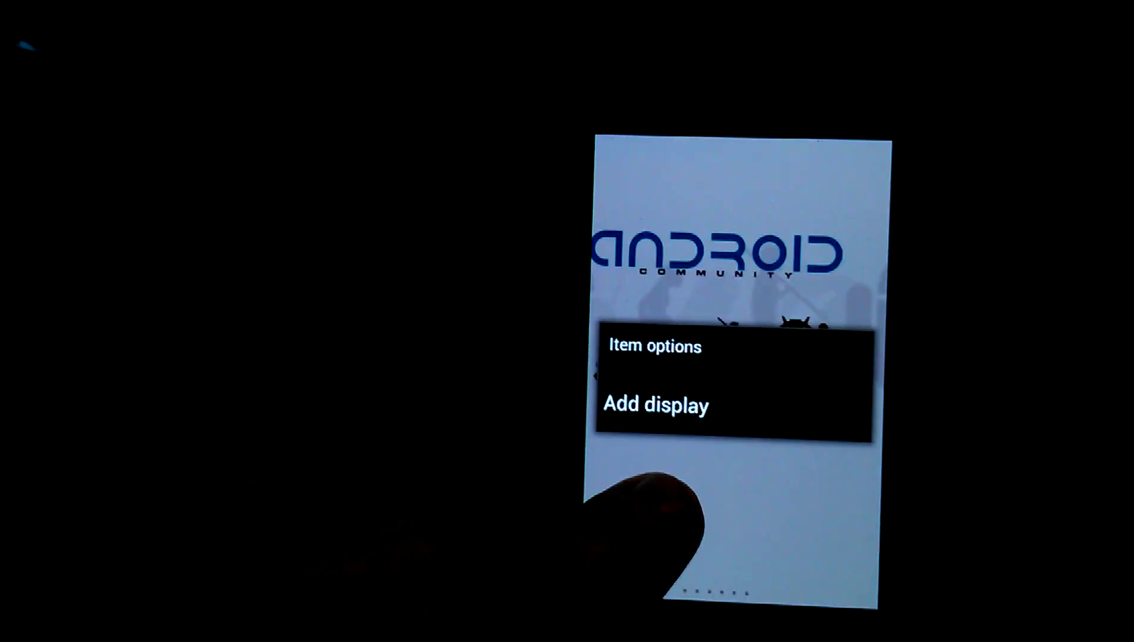
click(656, 405)
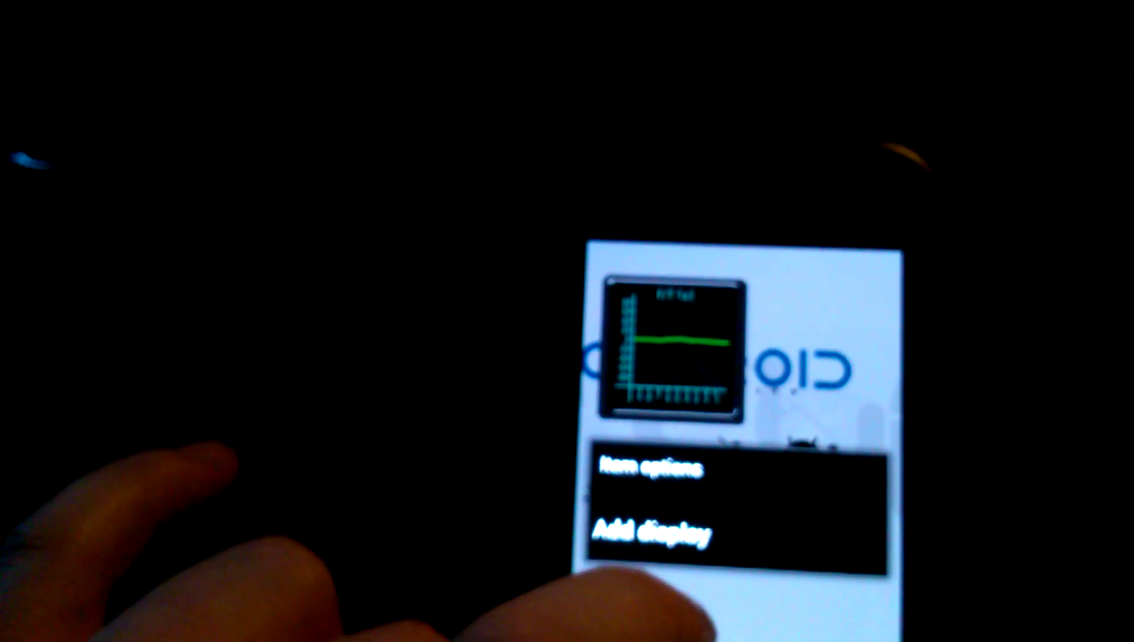
click(646, 533)
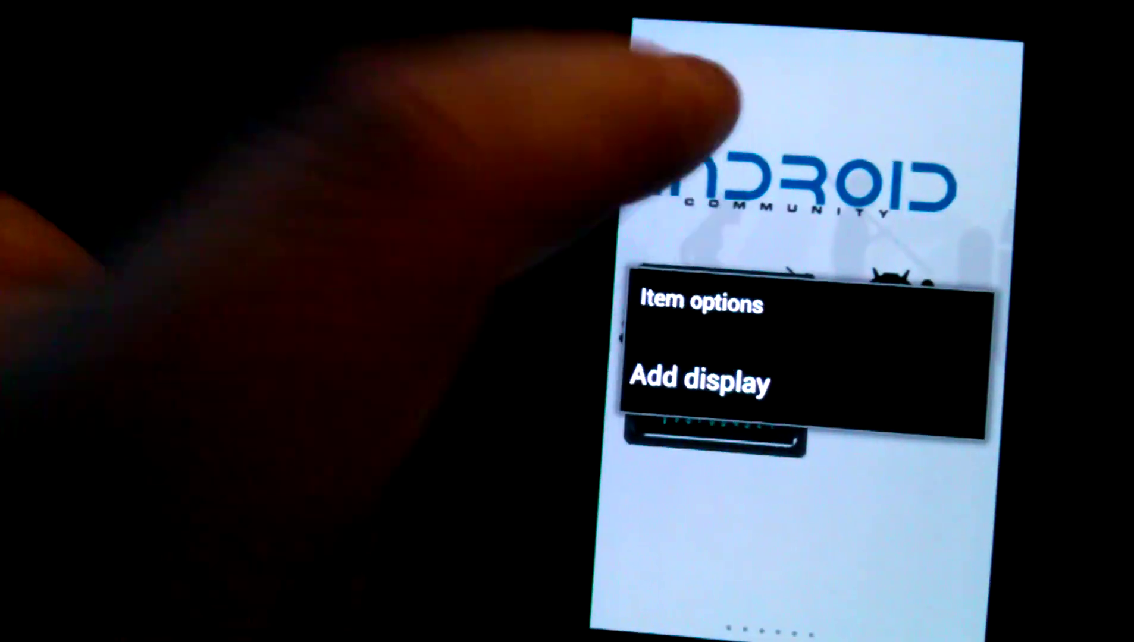
- Open Select type of display to list dial, graph, display and status widgets
click(700, 382)
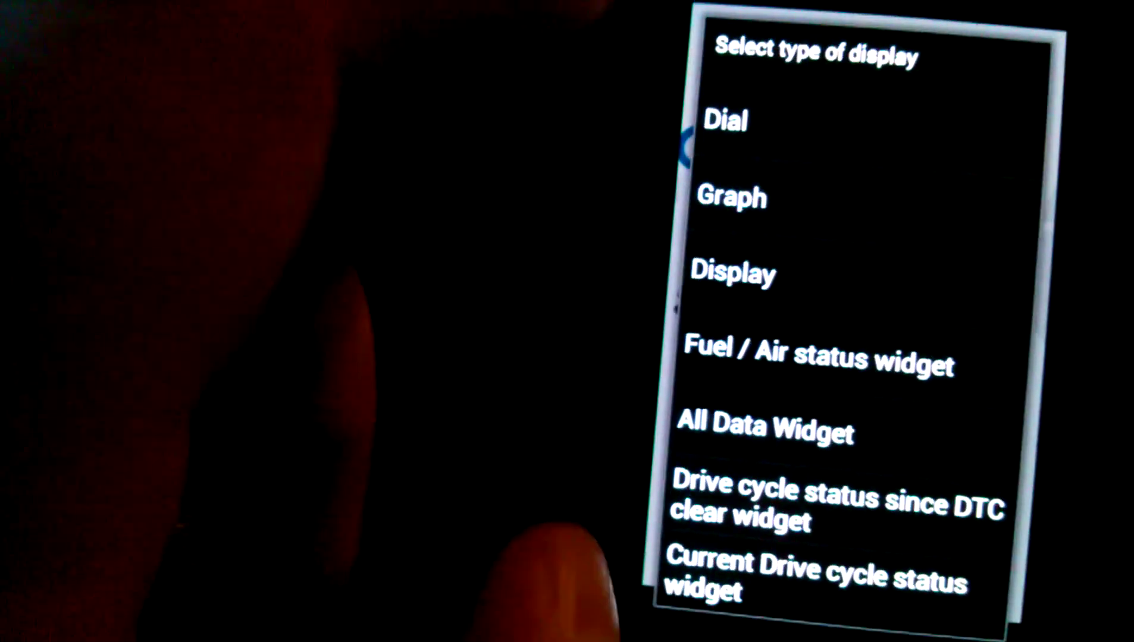